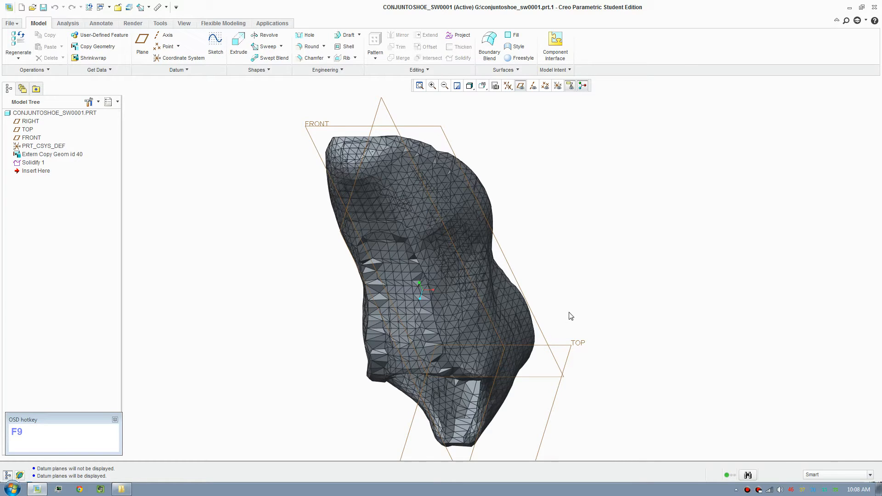
{"action": "mouse_move", "coordinate": [568, 228]}
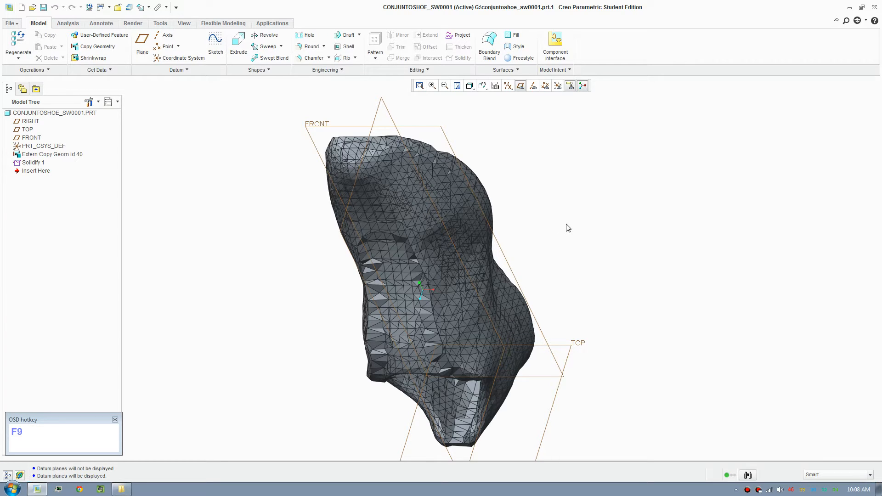
{"action": "mouse_move", "coordinate": [565, 210]}
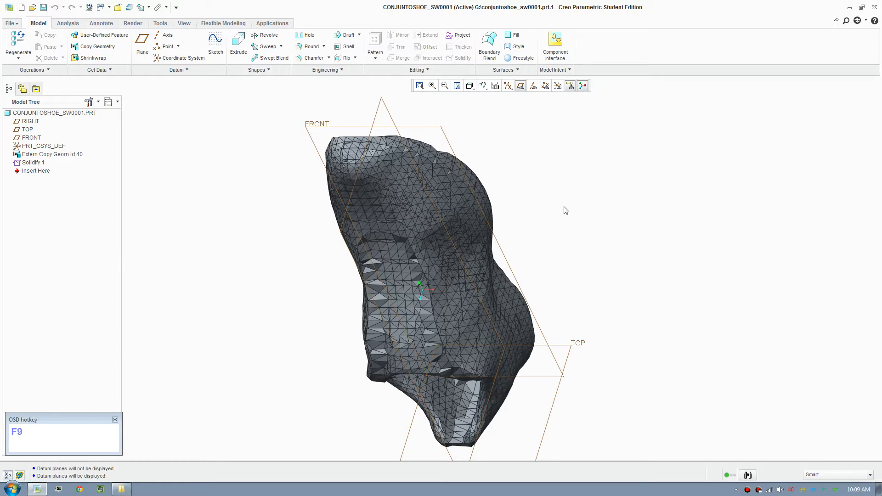
{"action": "mouse_move", "coordinate": [428, 76]}
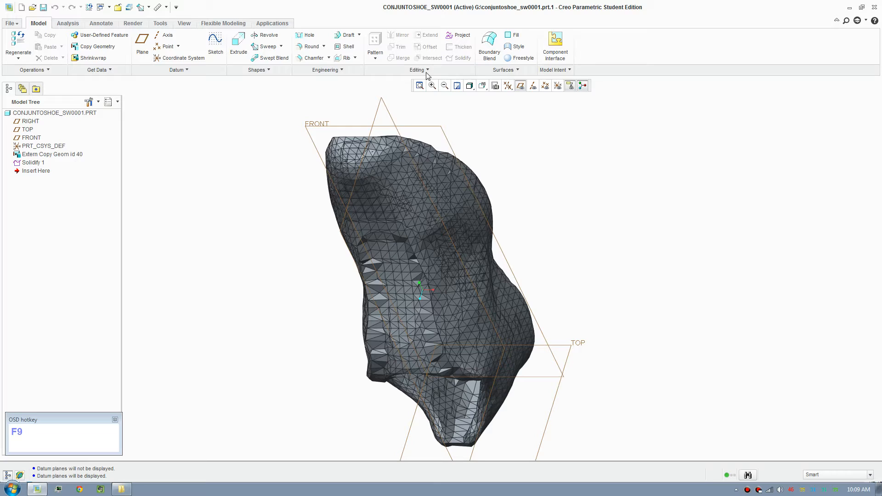
Step: Start a Warp feature from Editing and show its geometry references
{"action": "left_click", "coordinate": [417, 70]}
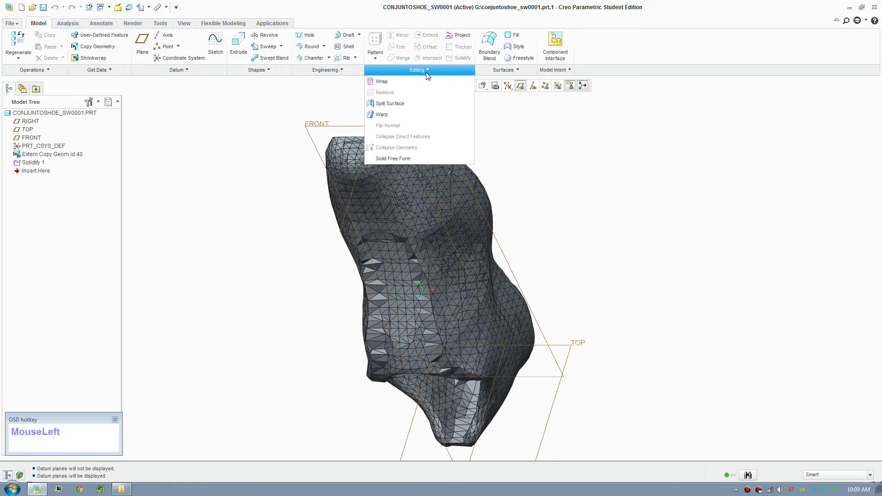
{"action": "left_click", "coordinate": [381, 114]}
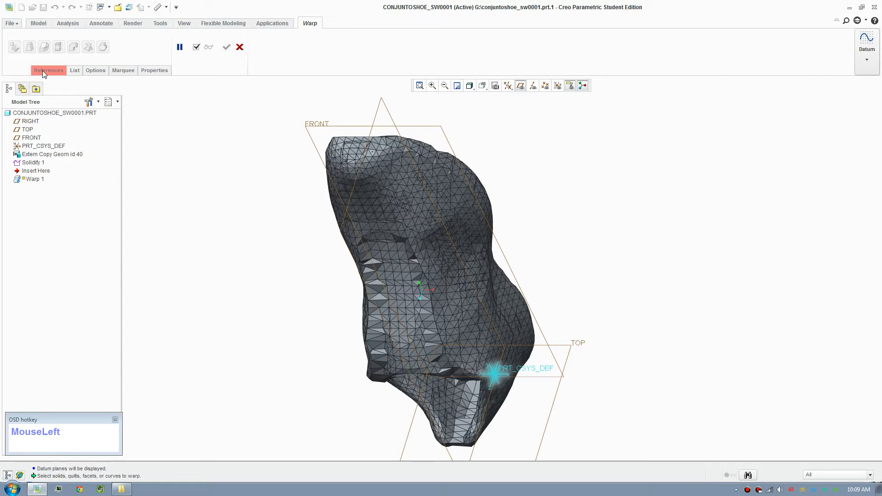
{"action": "left_click", "coordinate": [49, 69]}
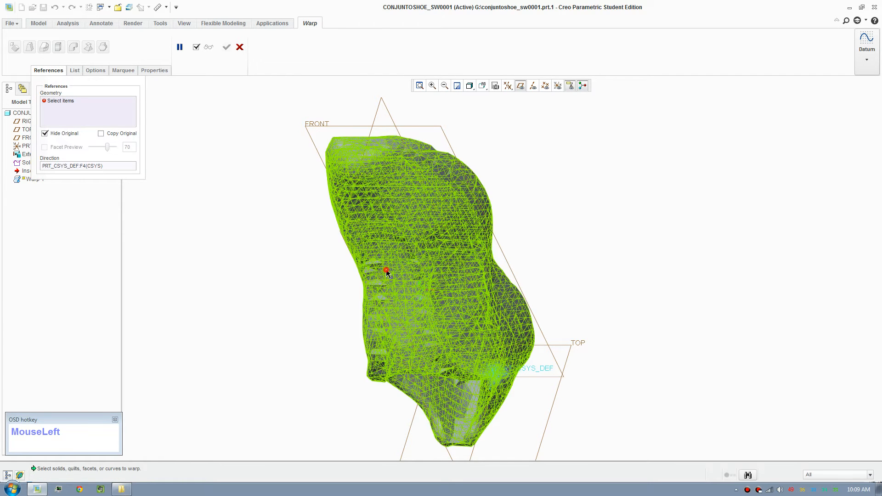
Step: Select the shoe mesh as the warp geometry and go to the transform options
{"action": "left_click", "coordinate": [386, 271]}
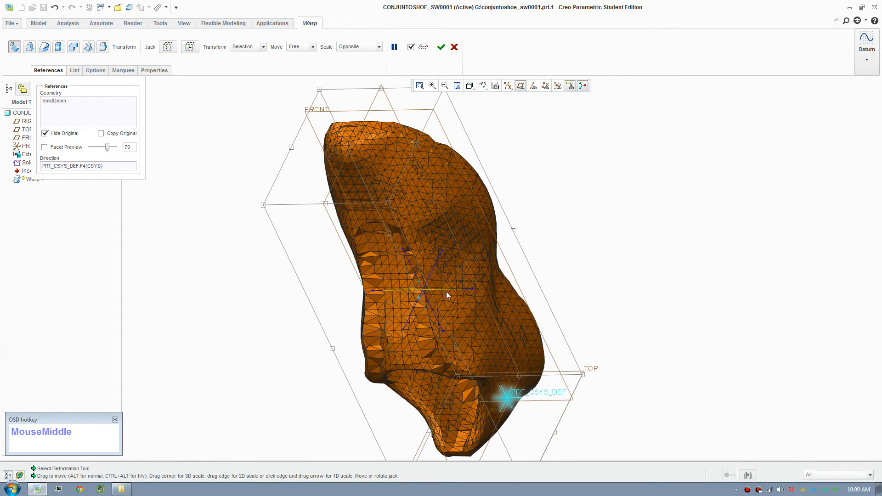
{"action": "mouse_move", "coordinate": [440, 293]}
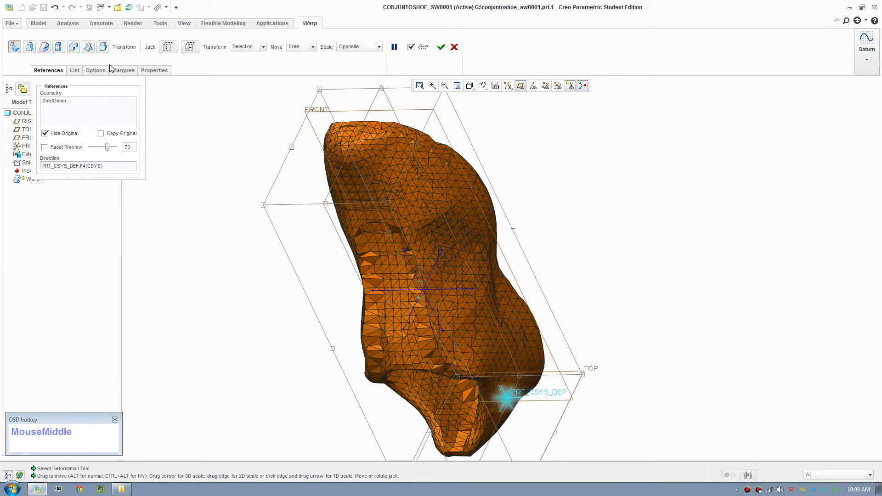
{"action": "mouse_move", "coordinate": [469, 297]}
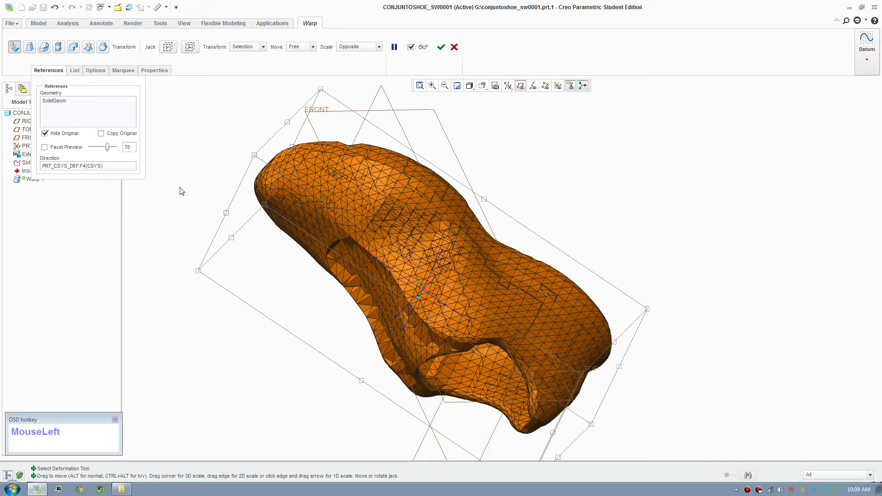
{"action": "left_click", "coordinate": [94, 69]}
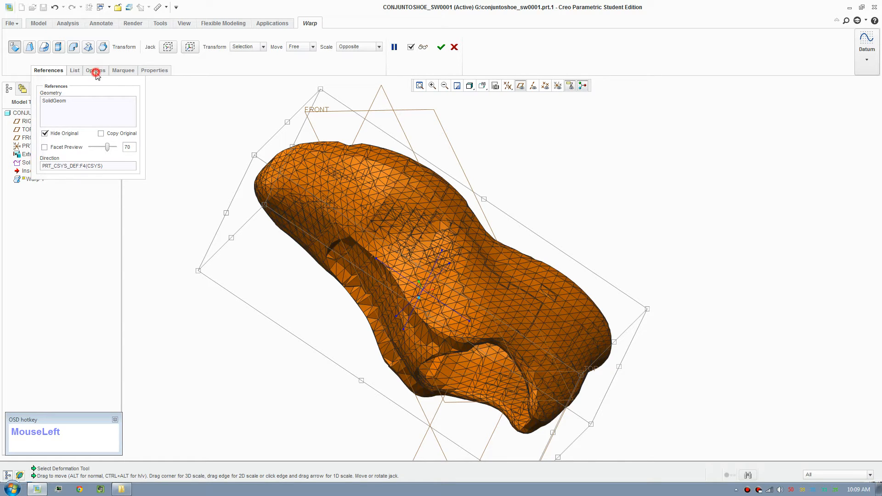
Step: Rotate the shoe mesh by -90 degrees so it lies lengthwise with its sole down
{"action": "left_click", "coordinate": [94, 70]}
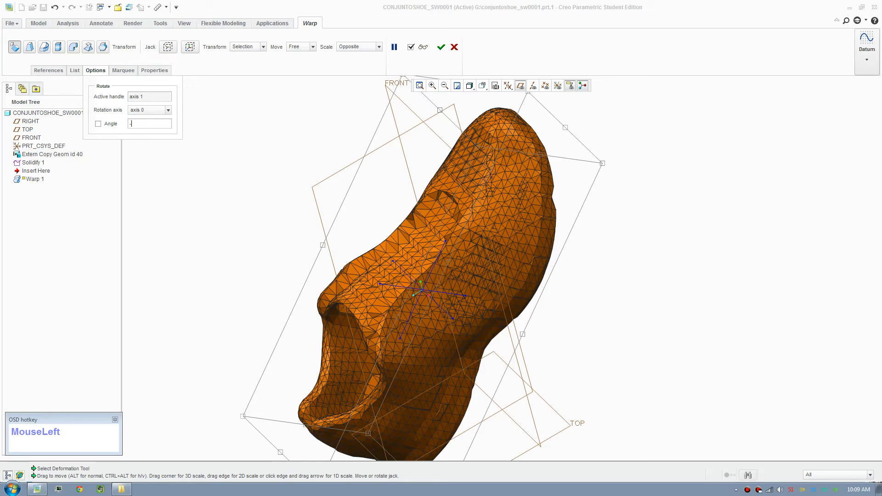
{"action": "type", "text": "-90"}
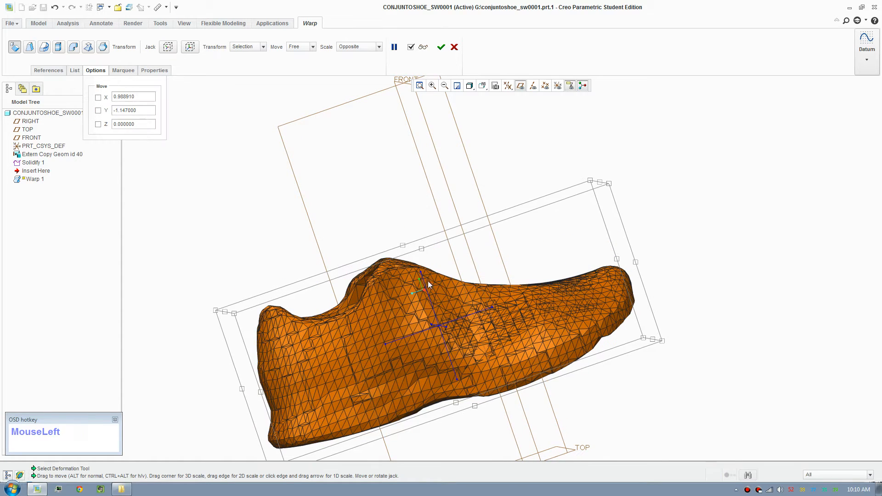
{"action": "mouse_move", "coordinate": [415, 294]}
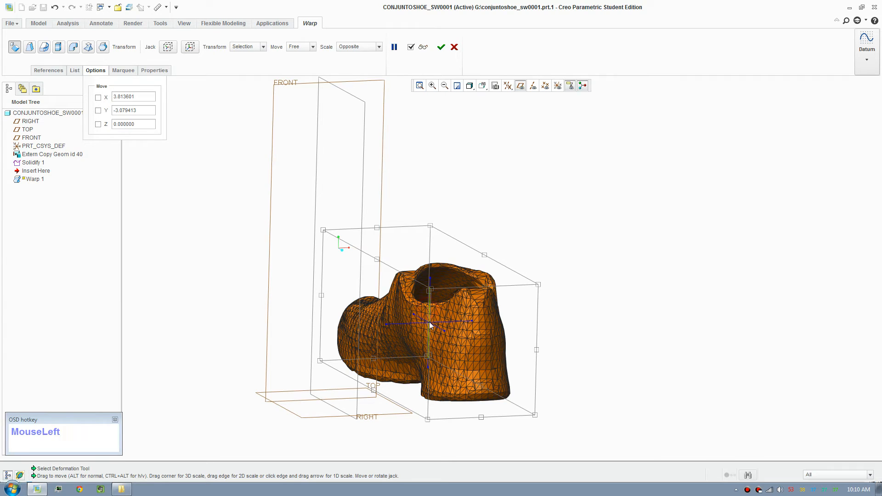
Step: Drag the transform box to move the shoe to a new position
{"action": "left_click_drag", "start_coordinate": [427, 325], "coordinate": [400, 339]}
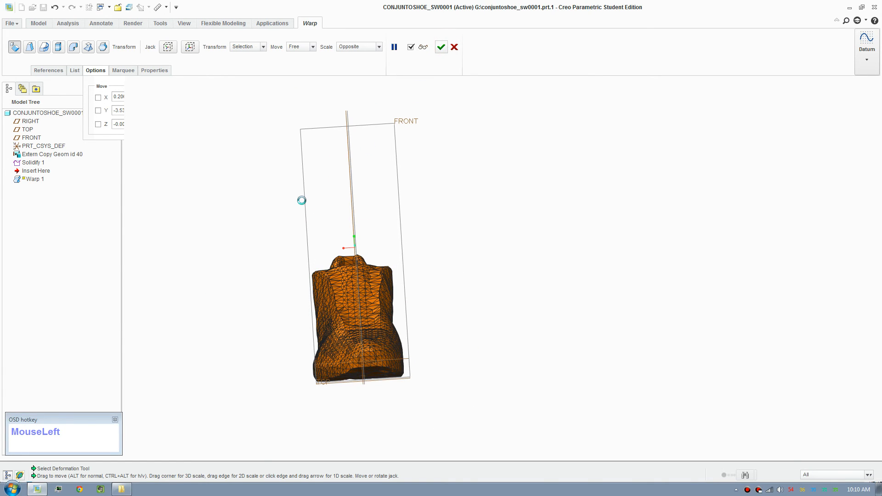
Step: Drag in the graphics area to stand the shoe upright within the warp
{"action": "left_click_drag", "start_coordinate": [301, 199], "coordinate": [314, 302]}
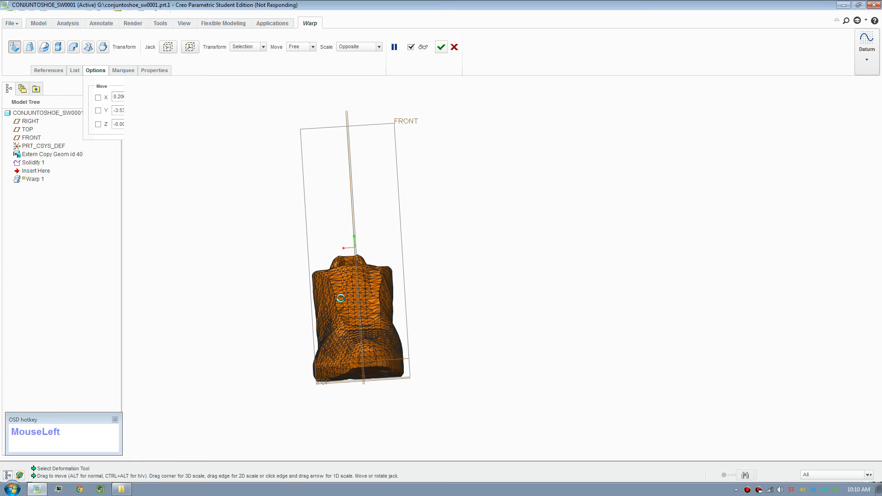
{"action": "mouse_move", "coordinate": [425, 285]}
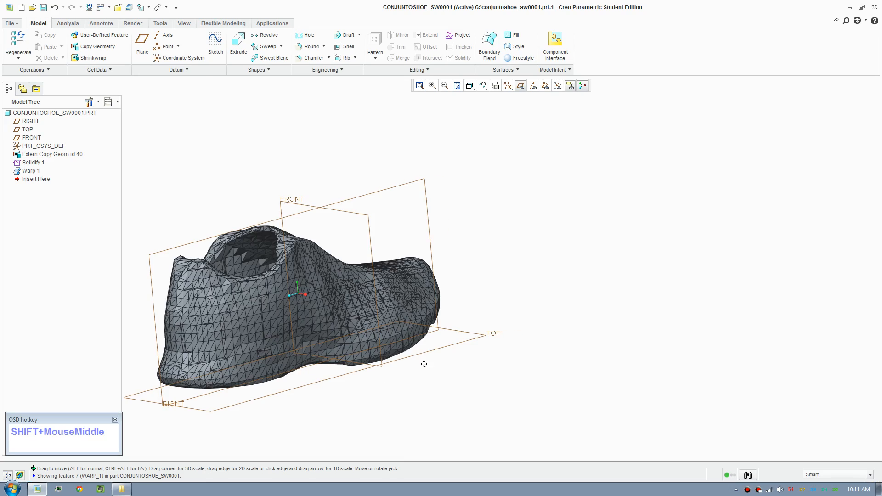
{"action": "left_click_drag", "start_coordinate": [424, 364], "coordinate": [578, 382]}
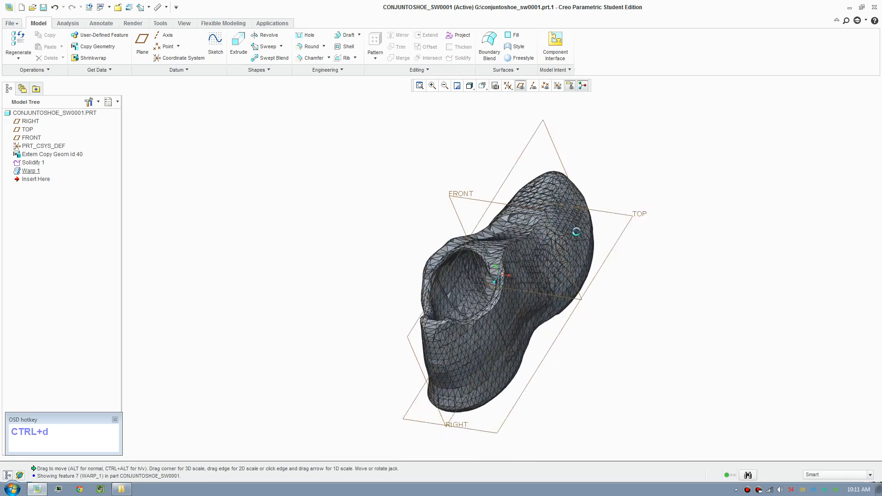
{"action": "scroll", "scroll_direction": "down", "scroll_amount": 3}
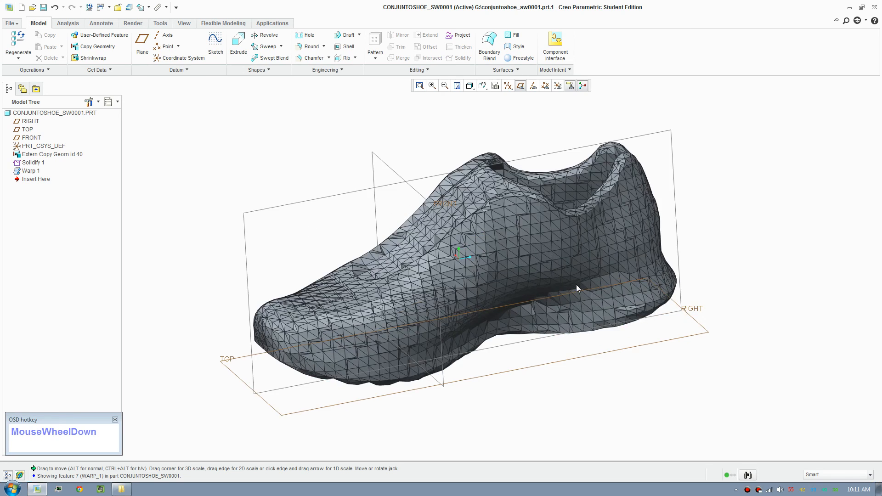
{"action": "left_click_drag", "start_coordinate": [577, 288], "coordinate": [455, 281]}
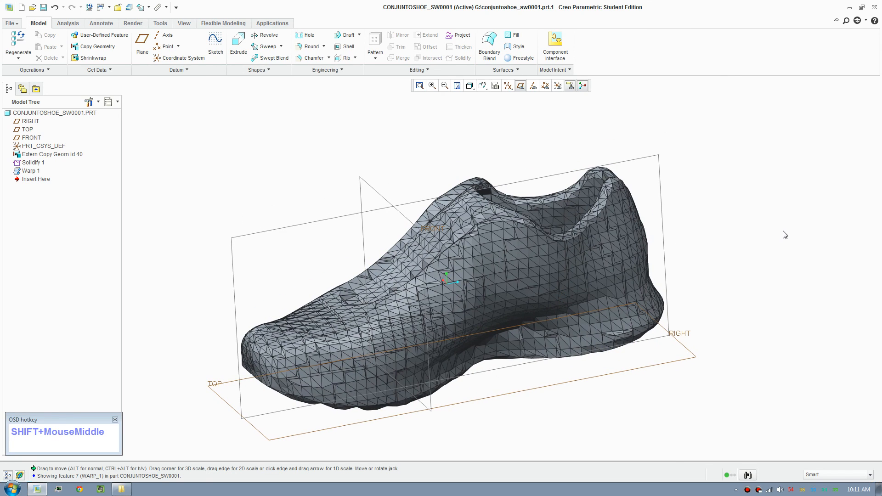